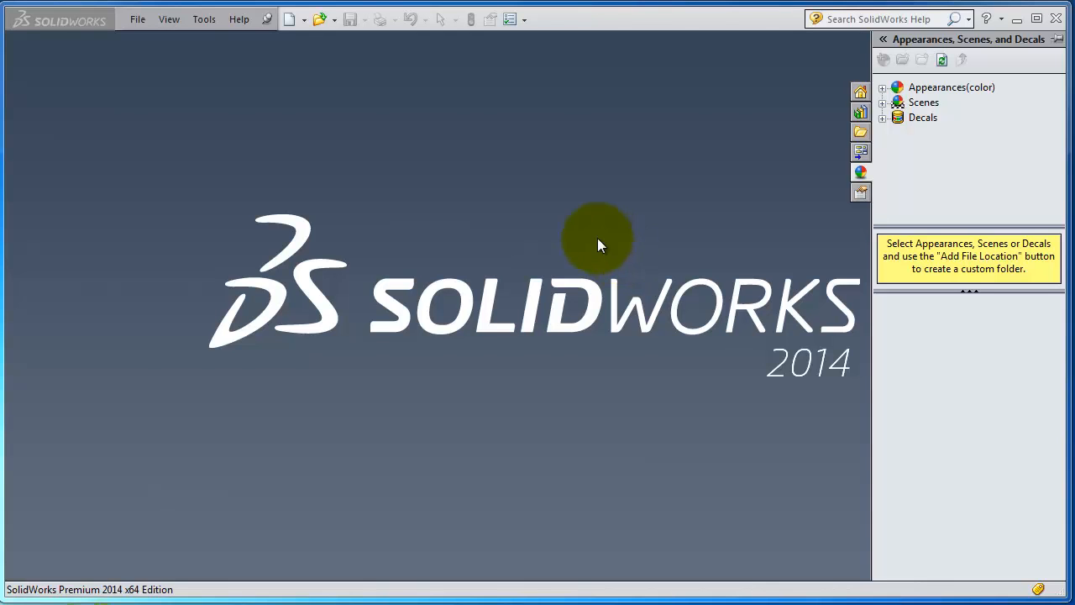
Step: Create a new blank Part document from the New SolidWorks Document dialog
{"action": "left_click", "coordinate": [290, 20]}
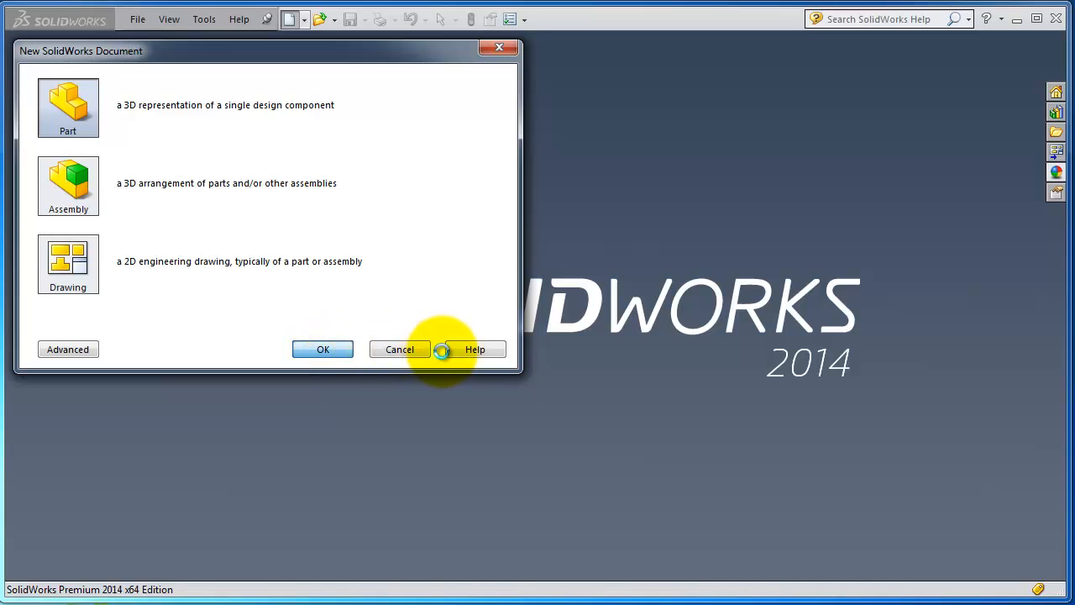
{"action": "left_click", "coordinate": [323, 348]}
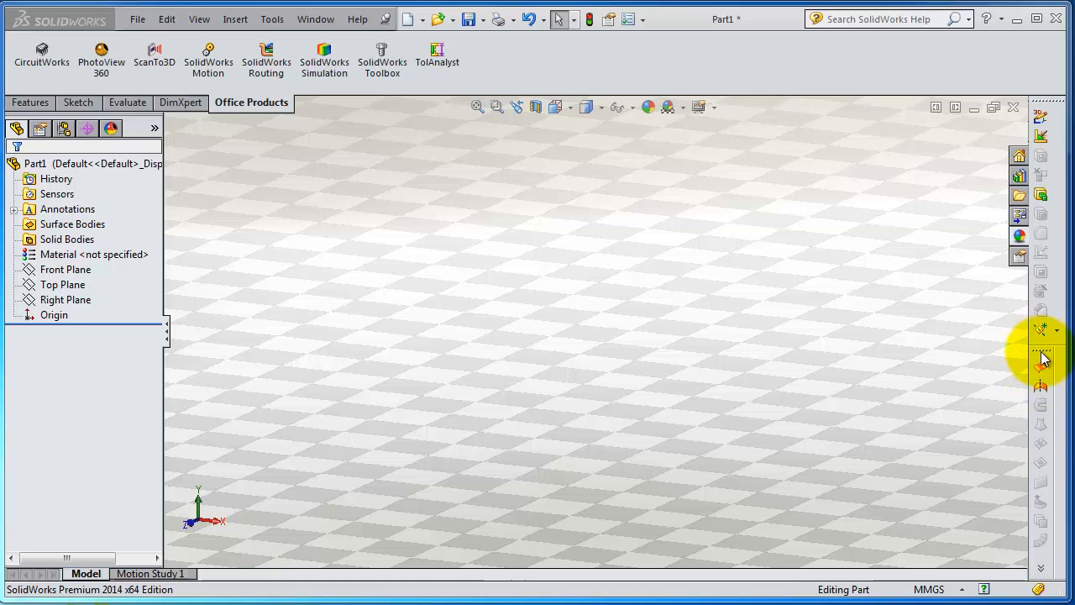
Step: Sketch a rectangle, straight slot and circle on the Top Plane with the Surfaces tools shown
{"action": "left_click", "coordinate": [1042, 353]}
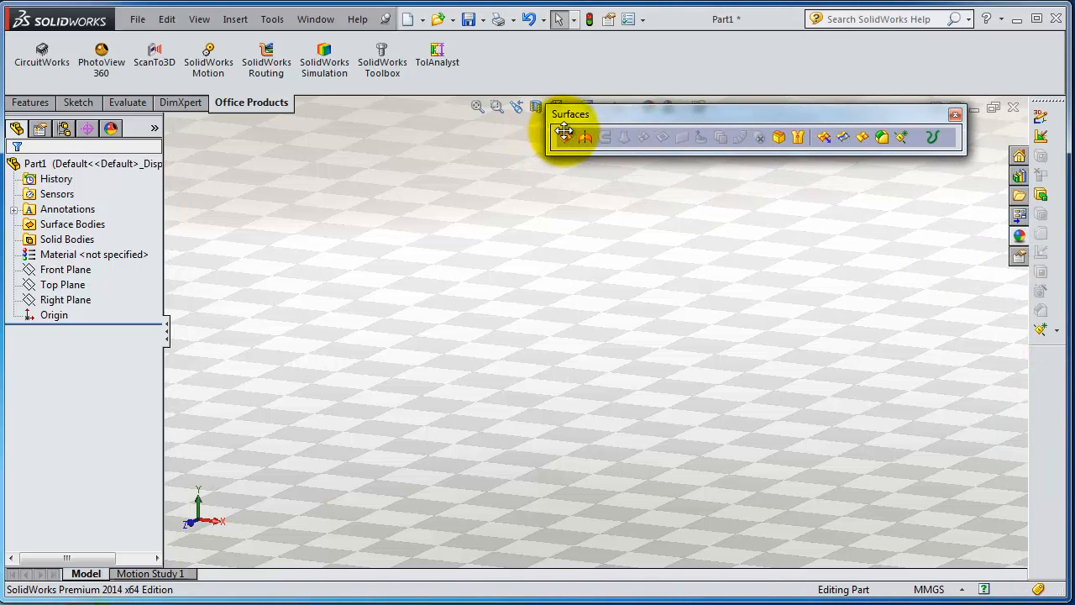
{"action": "left_click", "coordinate": [61, 284]}
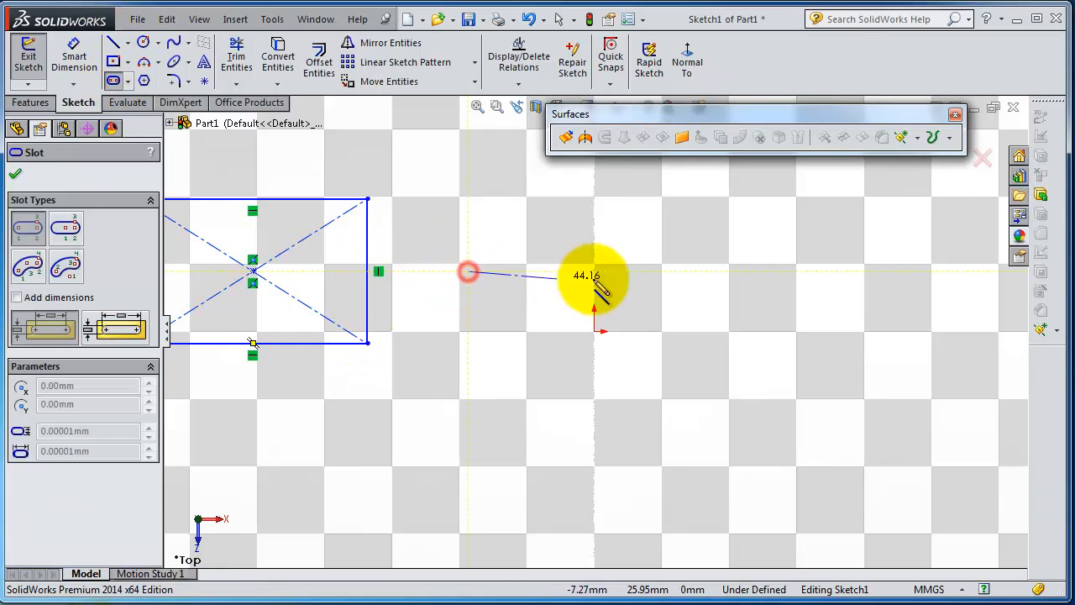
{"action": "left_click_drag", "start_coordinate": [467, 272], "coordinate": [638, 202]}
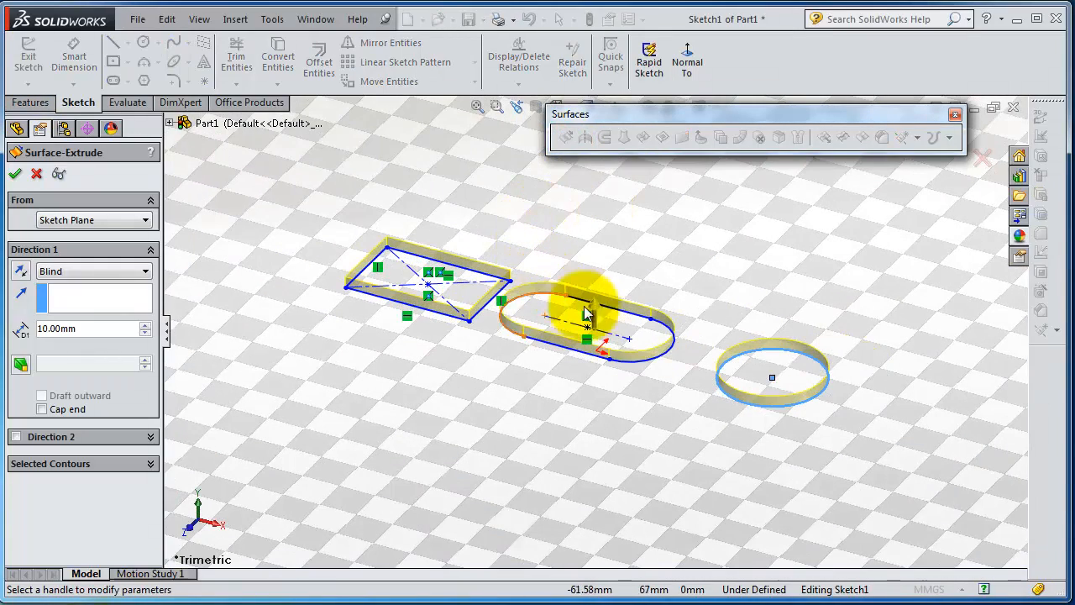
Step: Extrude the three profiles as open surfaces 114 mm tall
{"action": "left_click_drag", "start_coordinate": [588, 314], "coordinate": [595, 210]}
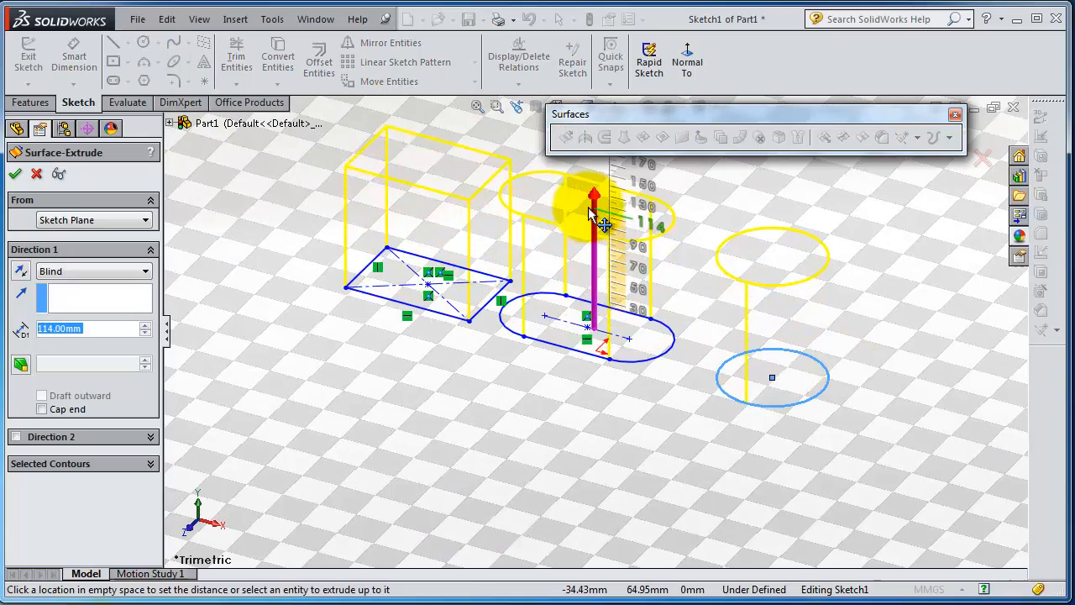
{"action": "left_click", "coordinate": [15, 173]}
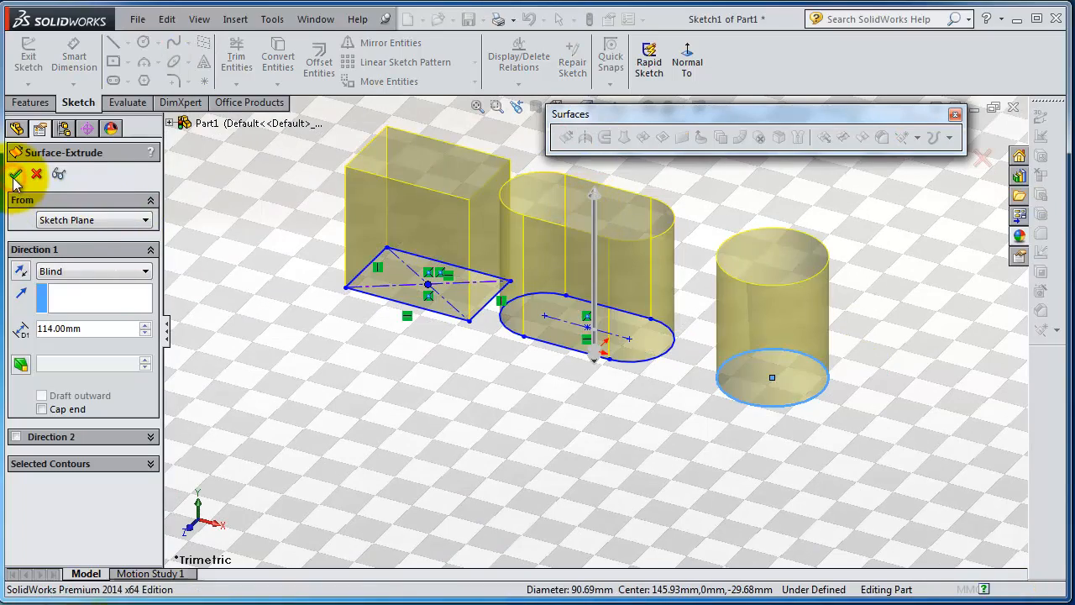
{"action": "left_click", "coordinate": [15, 173]}
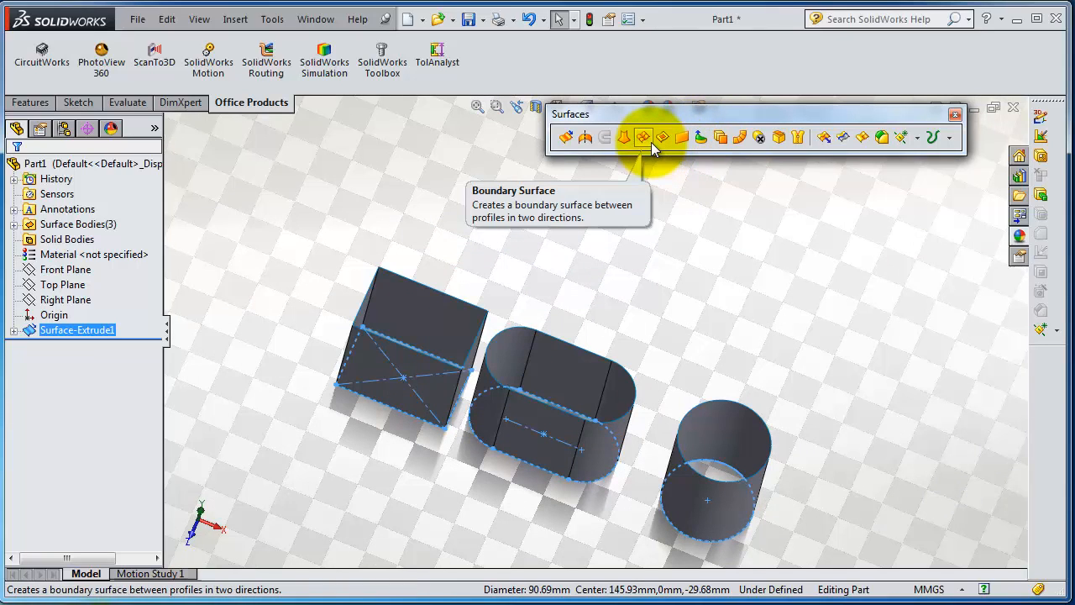
{"action": "mouse_move", "coordinate": [682, 138]}
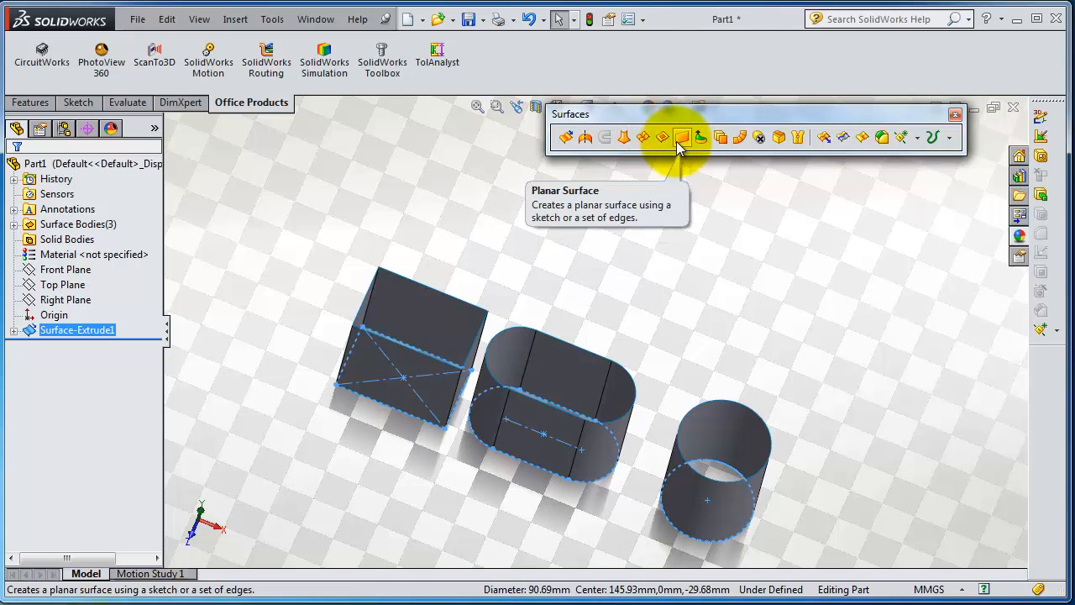
{"action": "mouse_move", "coordinate": [440, 363]}
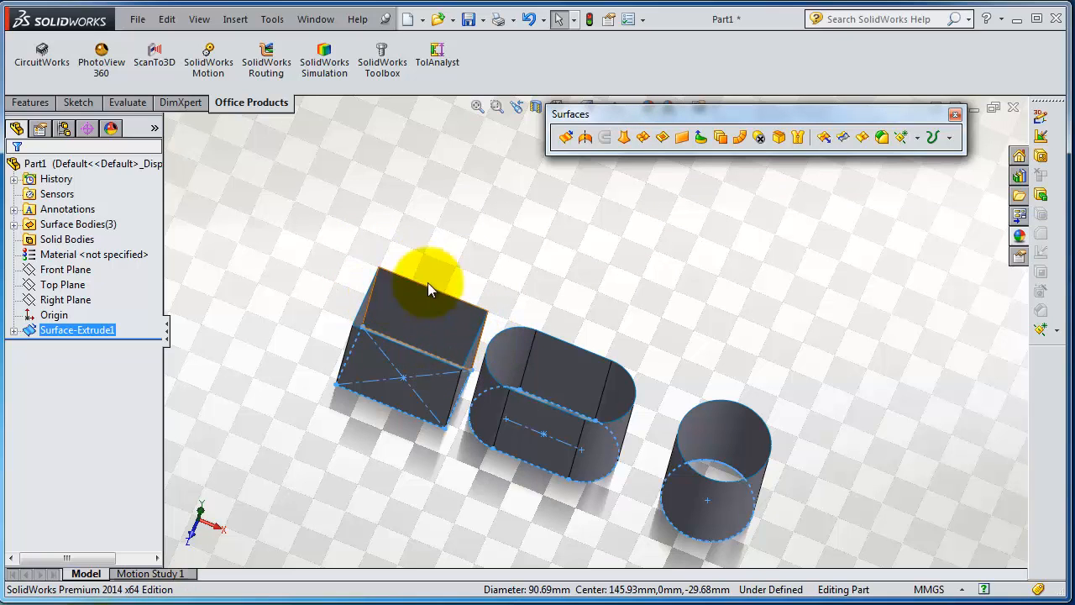
{"action": "mouse_move", "coordinate": [524, 302]}
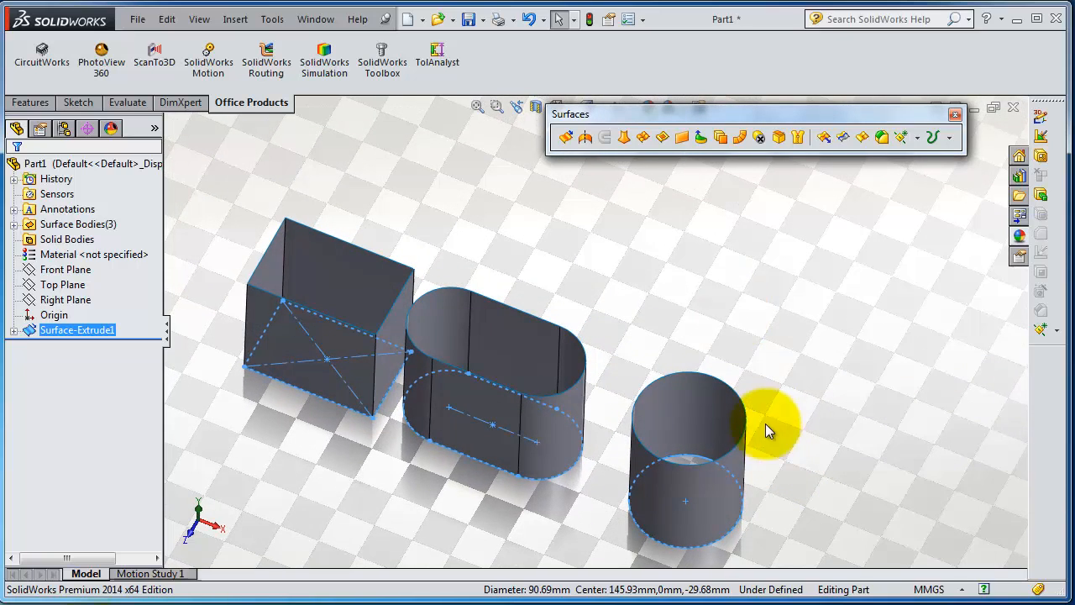
{"action": "mouse_move", "coordinate": [373, 256]}
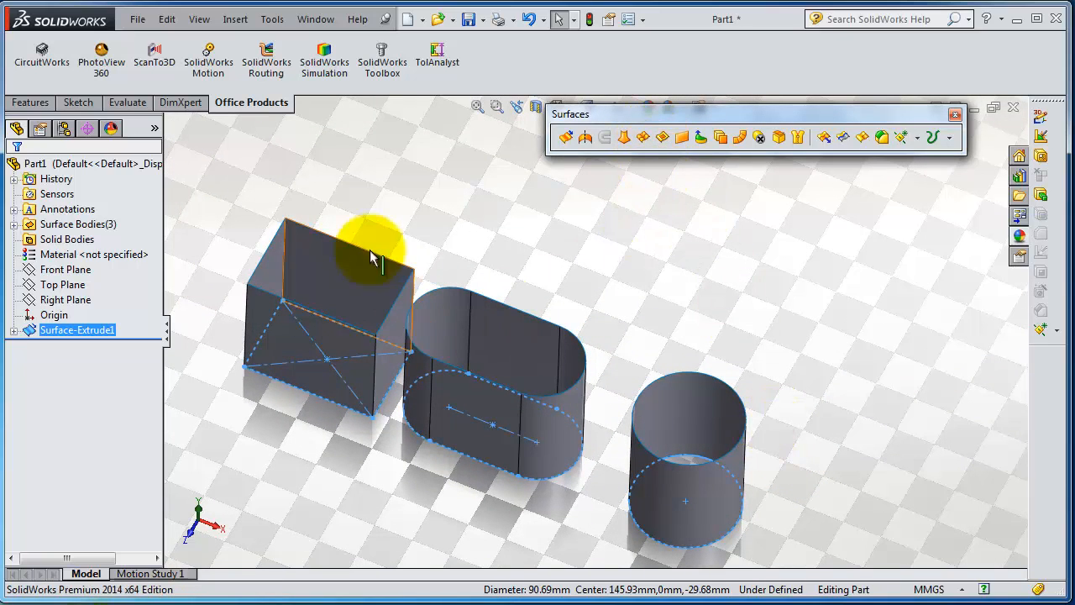
{"action": "mouse_move", "coordinate": [592, 353]}
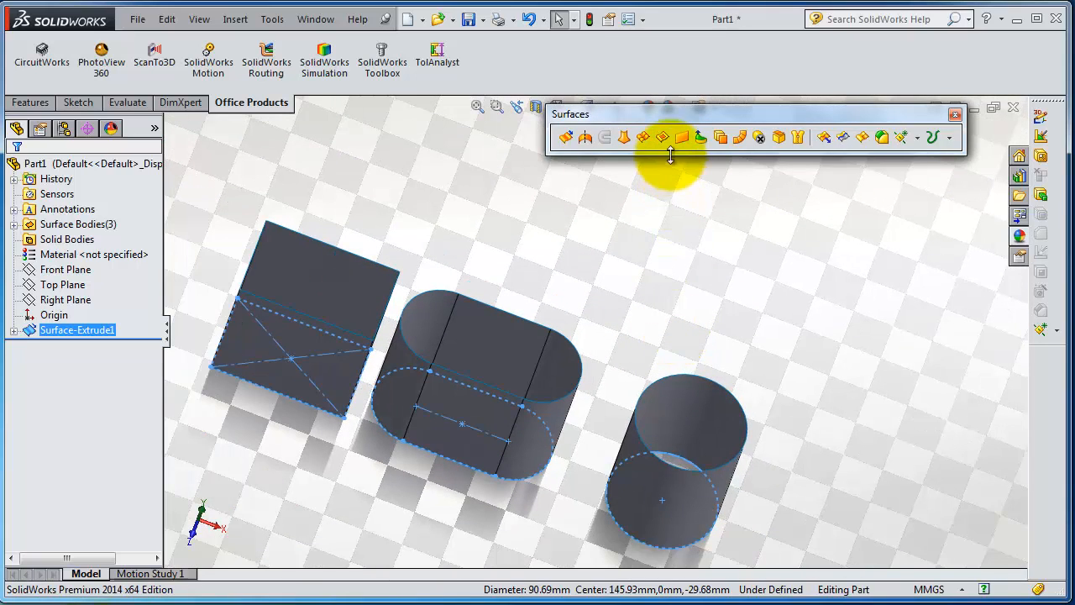
Step: Begin a Planar Surface and pick two top edges of the box as boundaries
{"action": "left_click", "coordinate": [681, 138]}
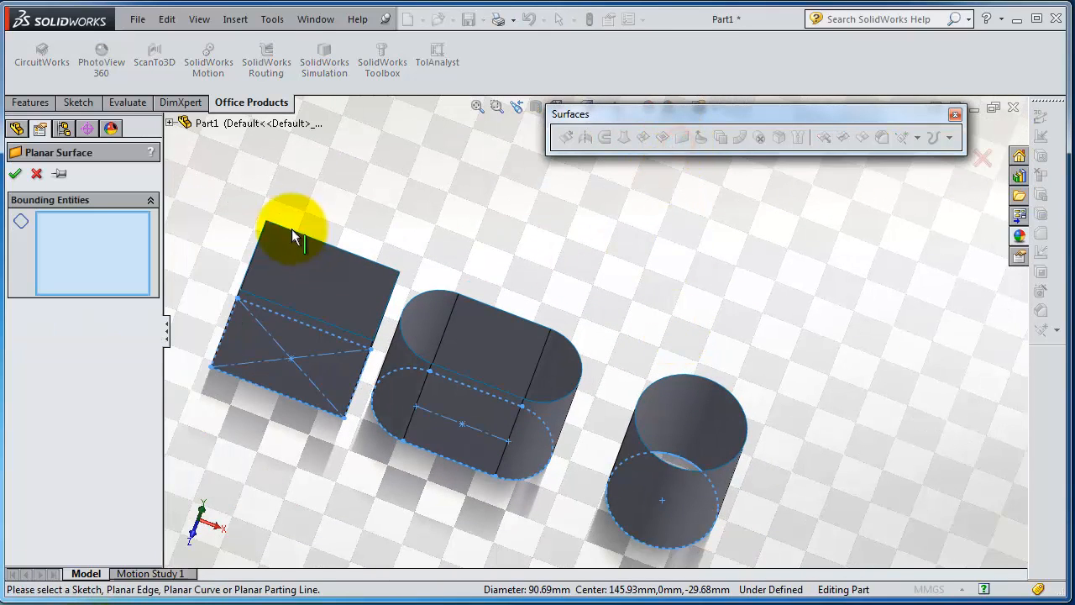
{"action": "mouse_move", "coordinate": [249, 252]}
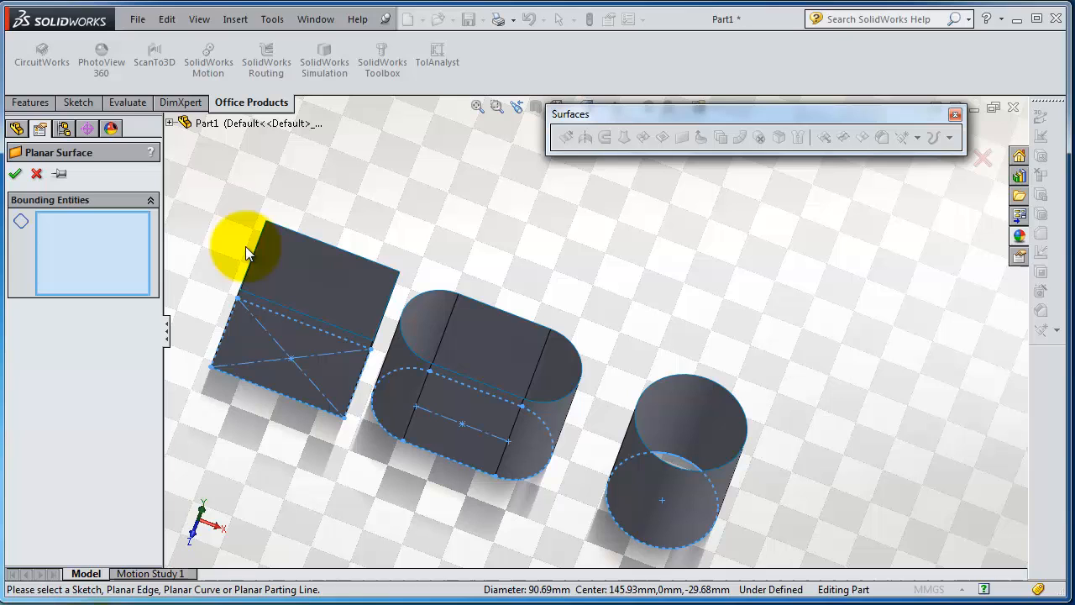
{"action": "left_click", "coordinate": [323, 231]}
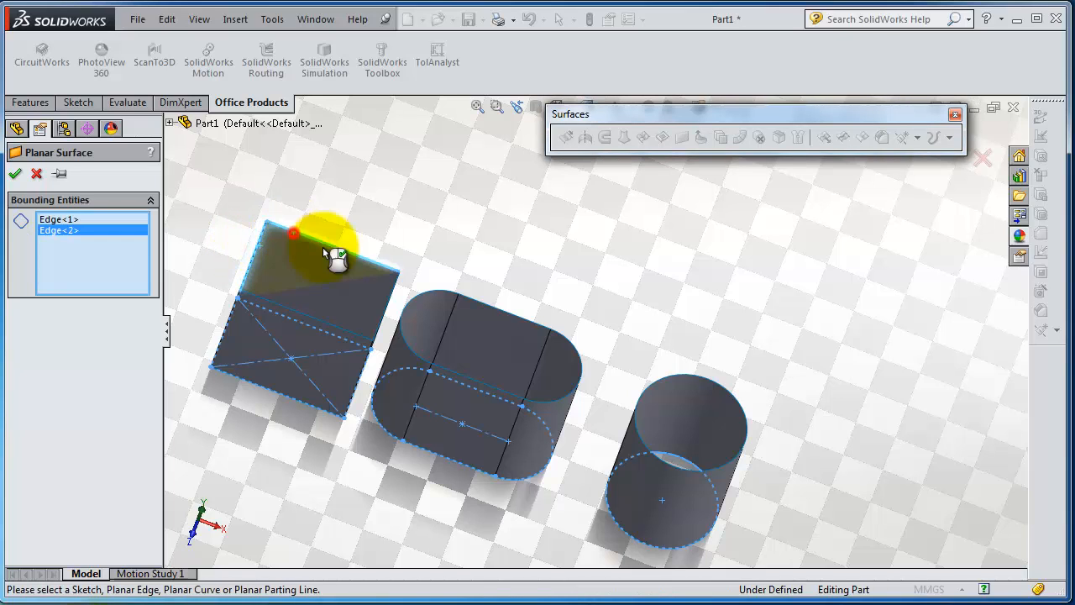
{"action": "left_click", "coordinate": [361, 344]}
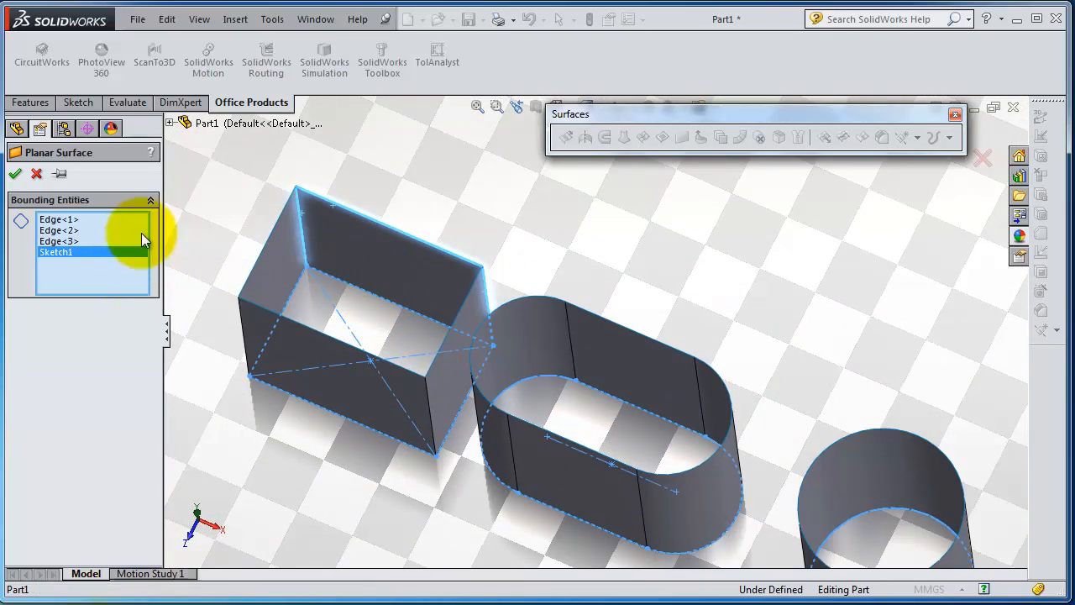
Step: Clear all selected bounding entities, leaving the Planar Surface list empty
{"action": "left_click", "coordinate": [59, 230]}
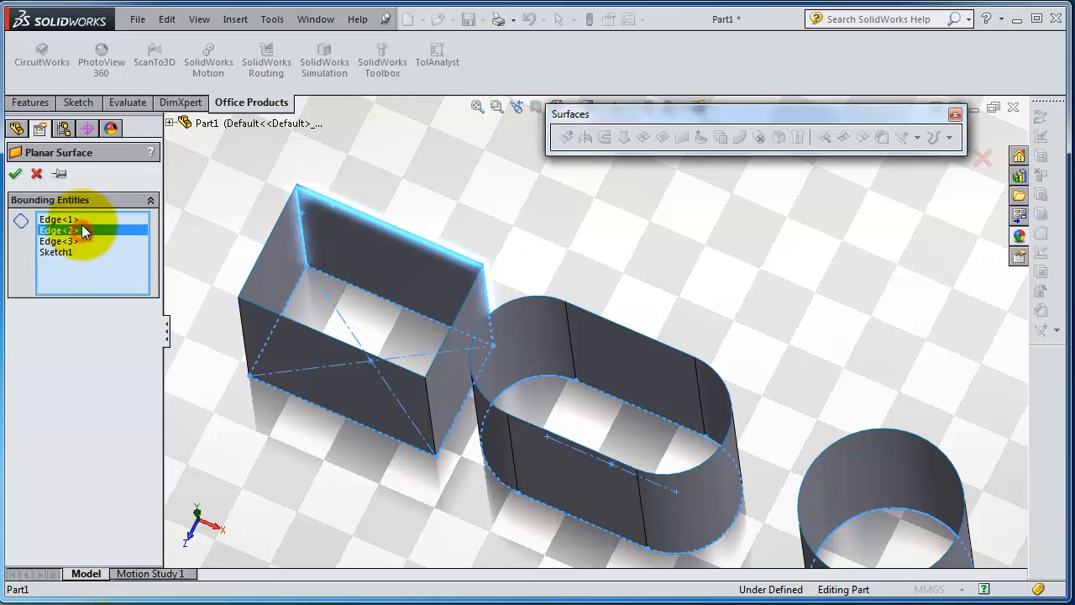
{"action": "right_click", "coordinate": [59, 219]}
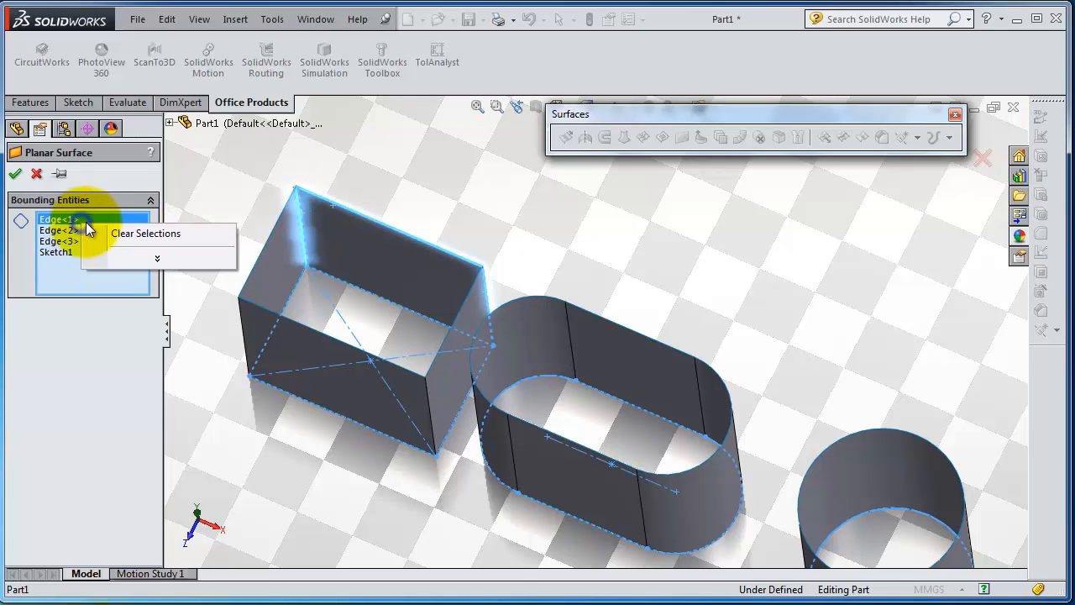
{"action": "left_click", "coordinate": [144, 233]}
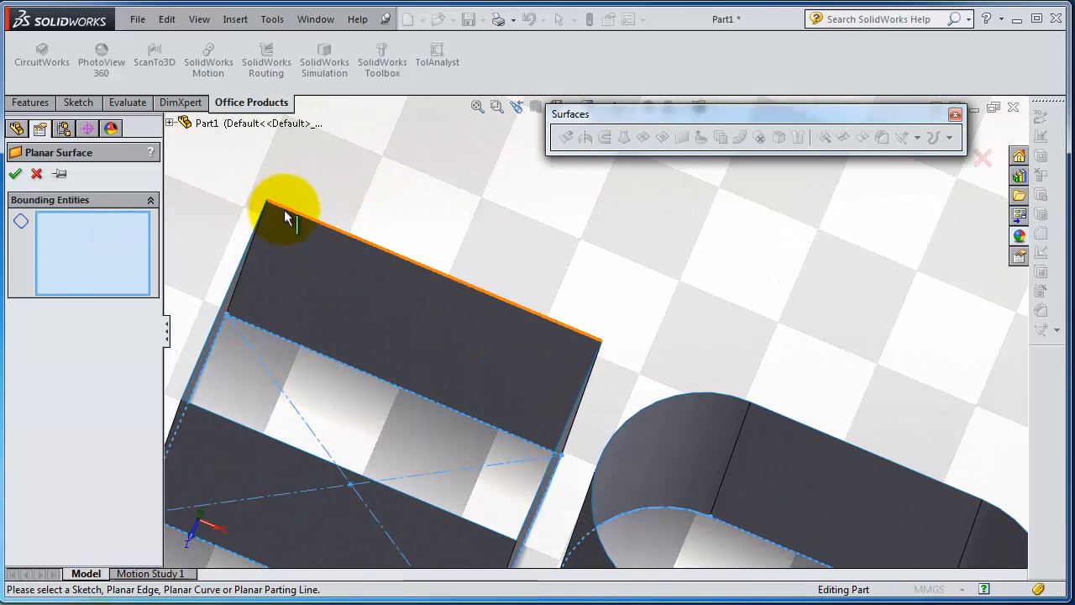
Step: Cap the box top with Surface-Plane1 bounded by its four top edges
{"action": "left_click", "coordinate": [277, 222]}
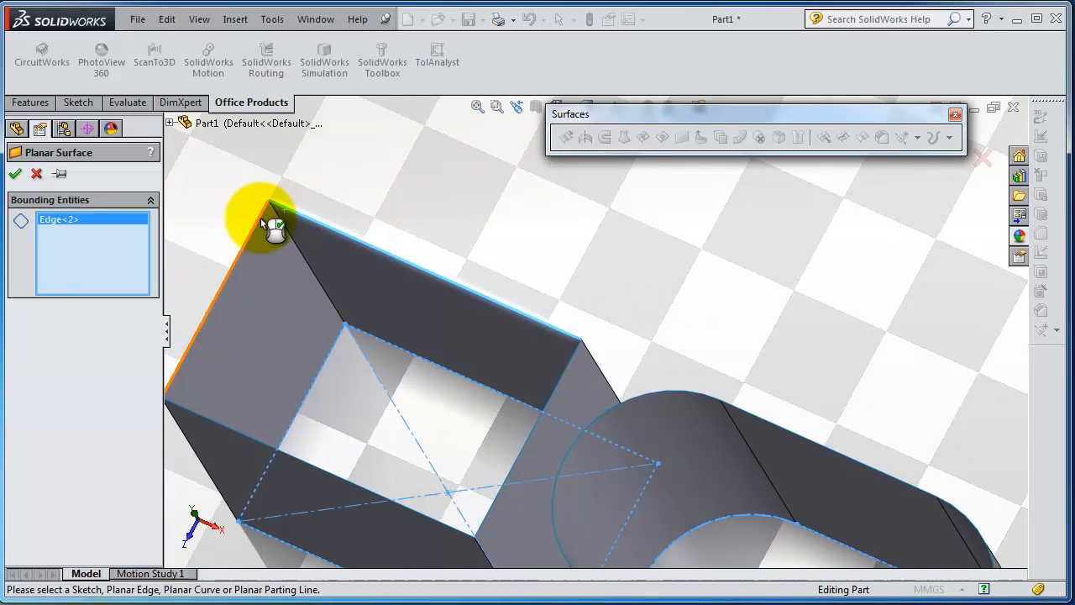
{"action": "left_click", "coordinate": [277, 231]}
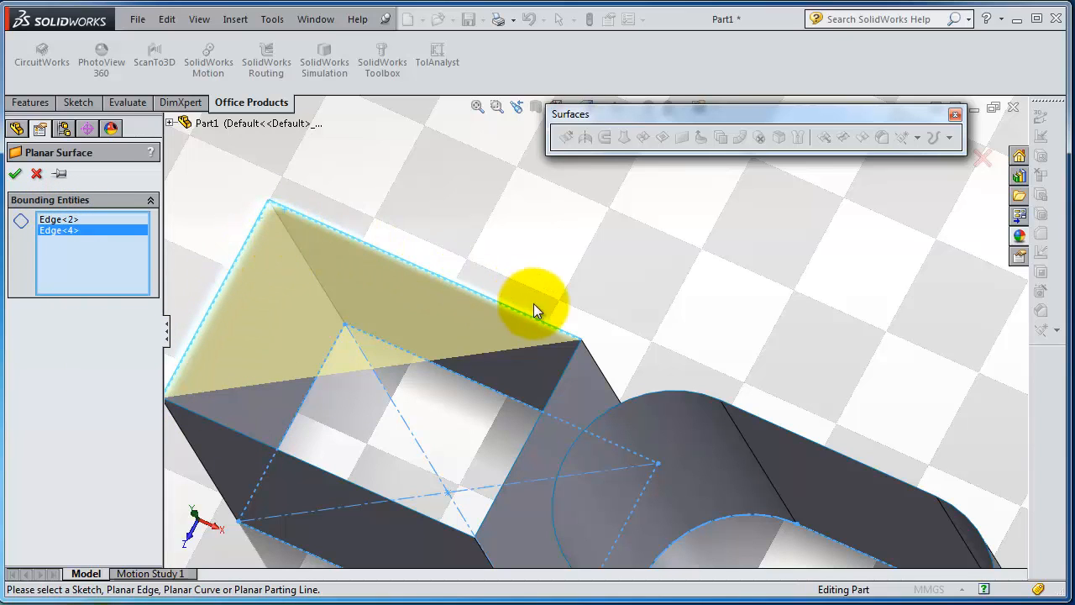
{"action": "mouse_move", "coordinate": [252, 437]}
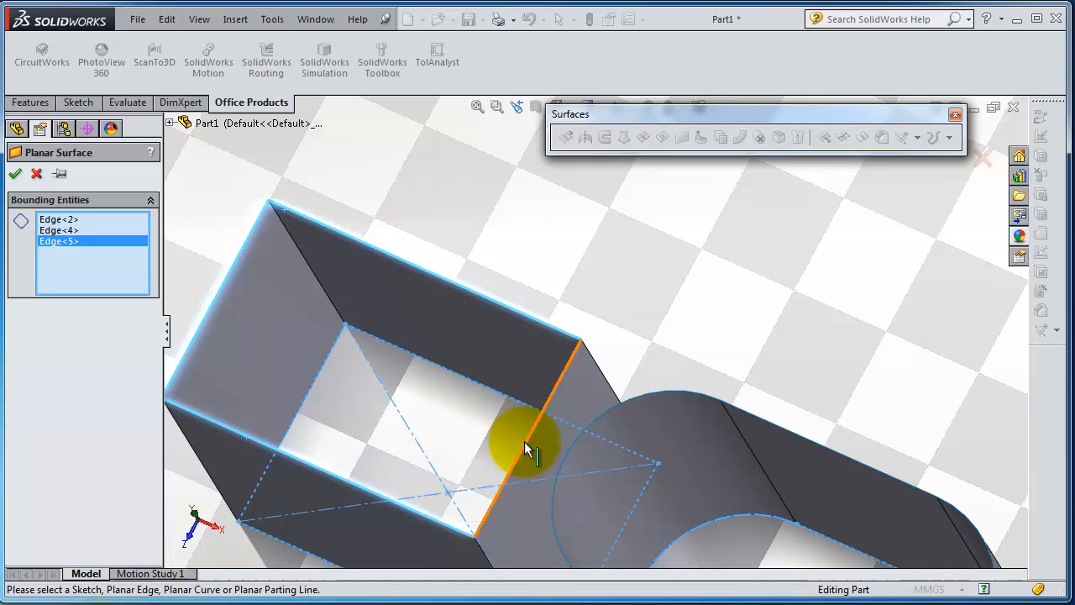
{"action": "left_click", "coordinate": [529, 445]}
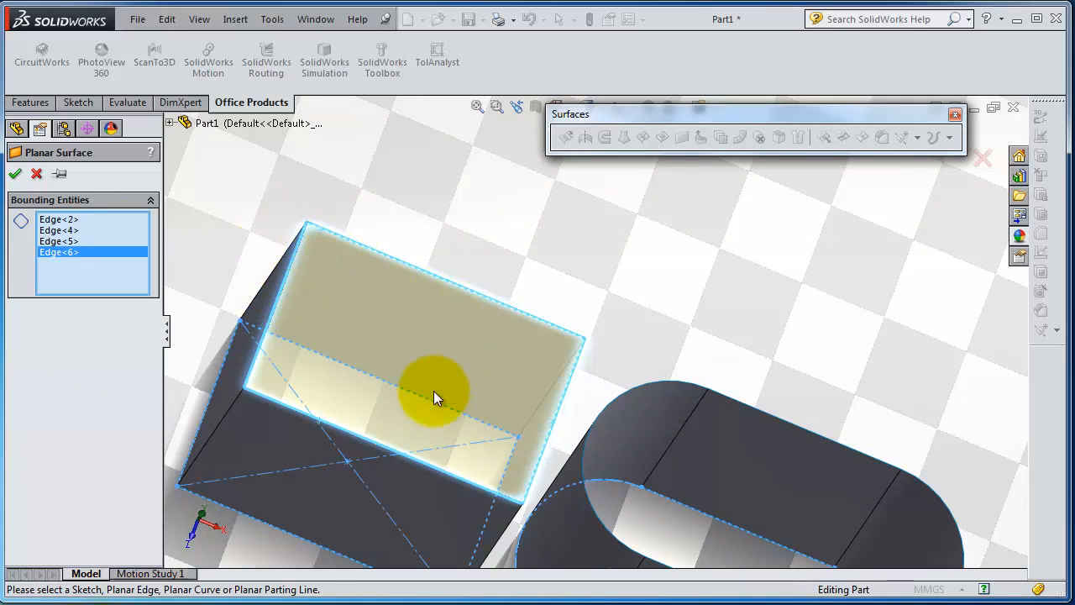
{"action": "mouse_move", "coordinate": [514, 433]}
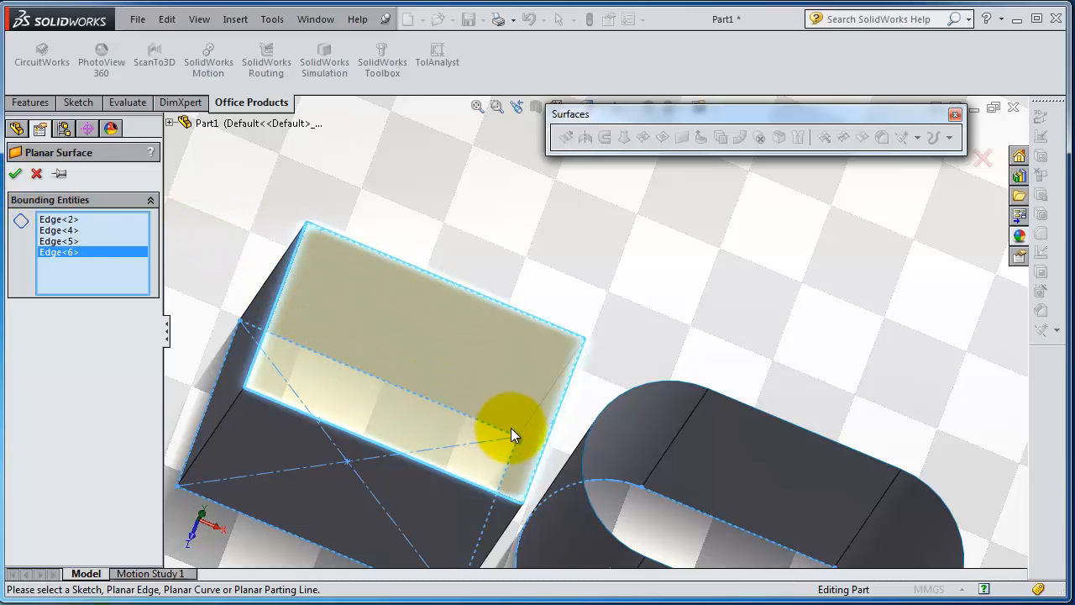
{"action": "left_click", "coordinate": [15, 173]}
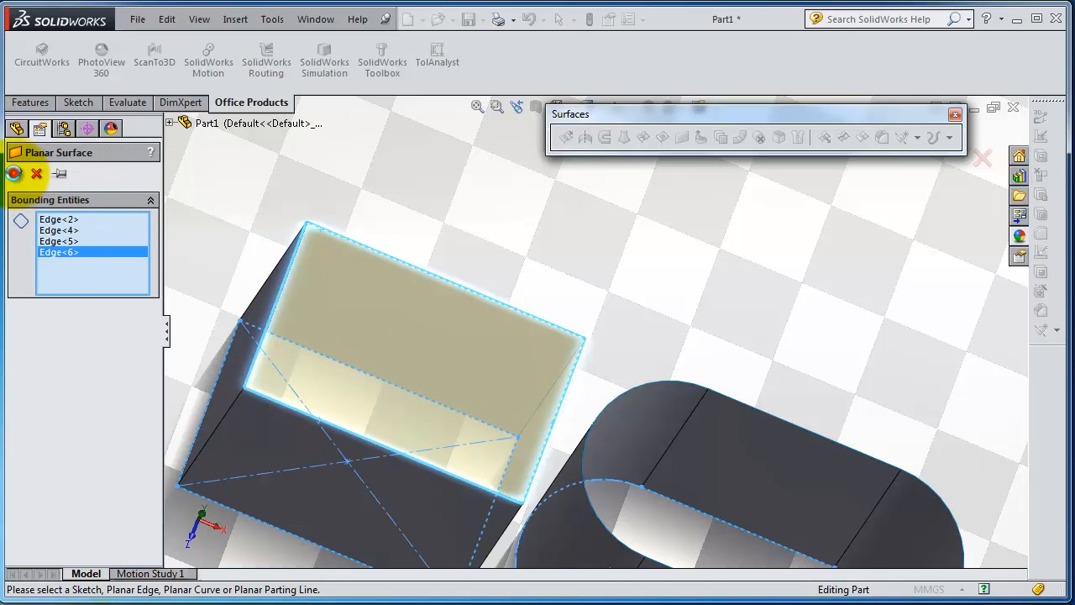
{"action": "left_click", "coordinate": [14, 173]}
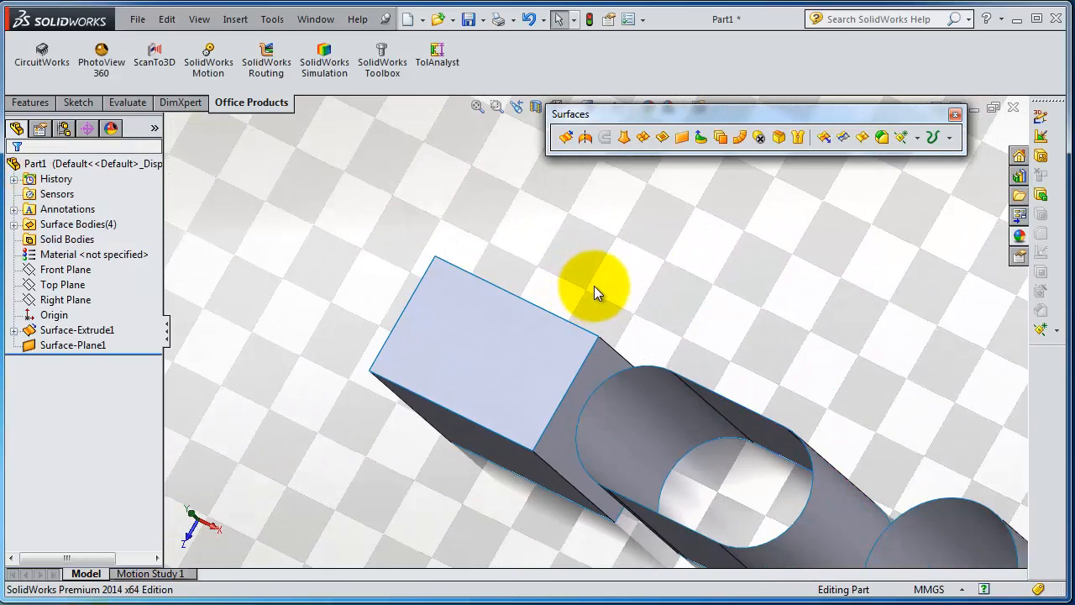
Step: Cap the slot top with Surface-Plane2 bounded by its two opening edges
{"action": "left_click", "coordinate": [679, 136]}
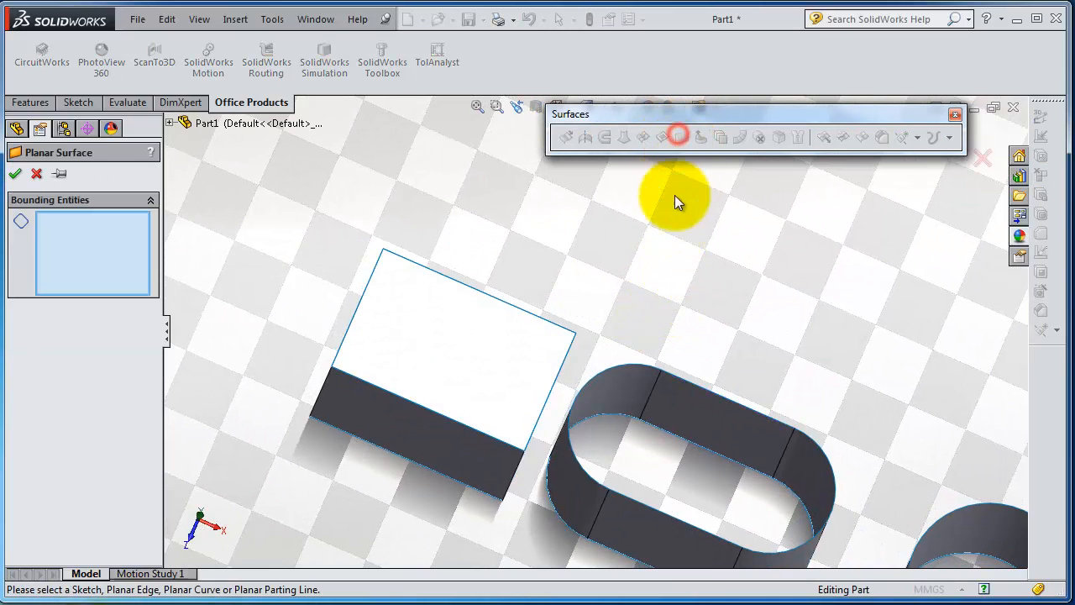
{"action": "mouse_move", "coordinate": [698, 393]}
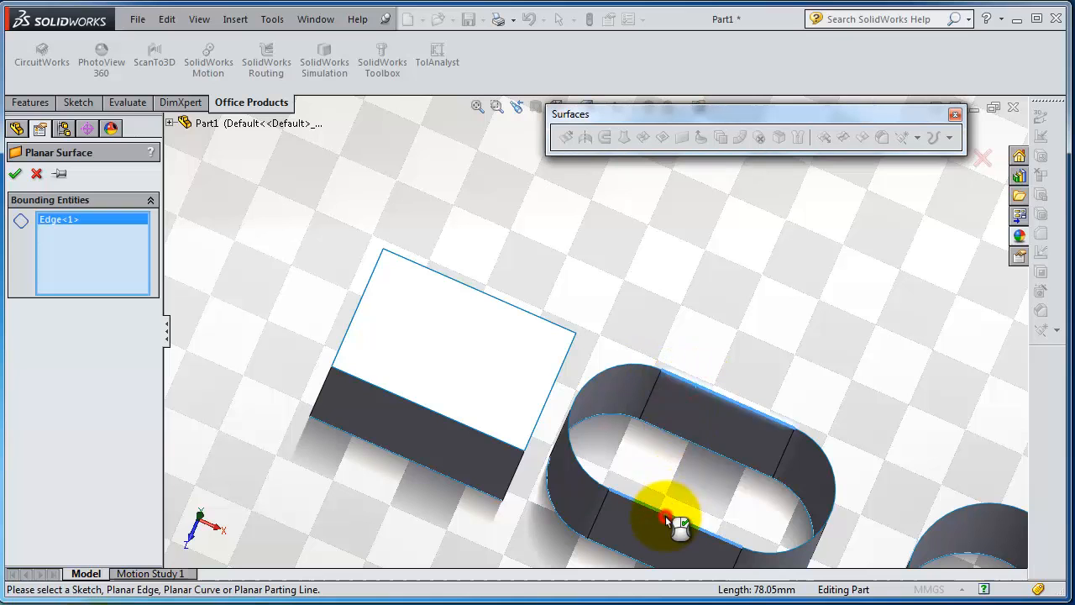
{"action": "left_click", "coordinate": [672, 521]}
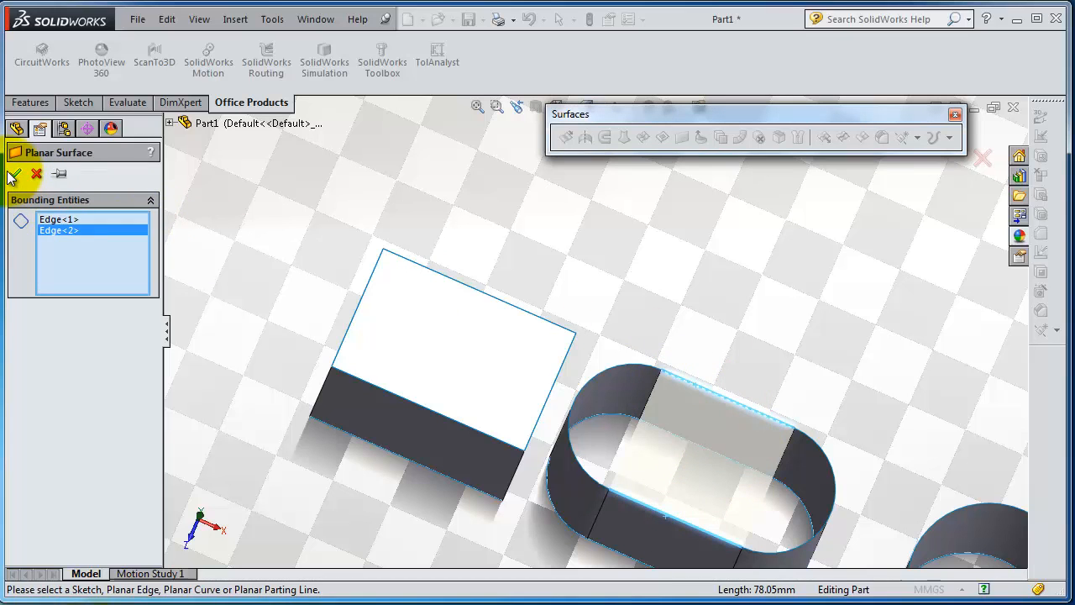
{"action": "left_click", "coordinate": [14, 173]}
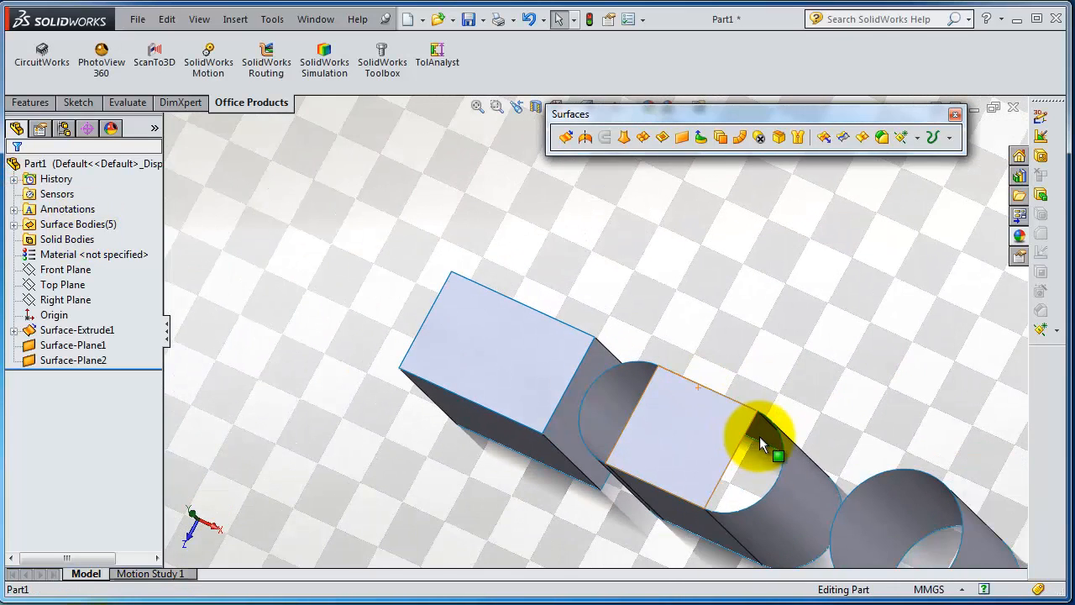
{"action": "left_click_drag", "start_coordinate": [760, 443], "coordinate": [725, 527]}
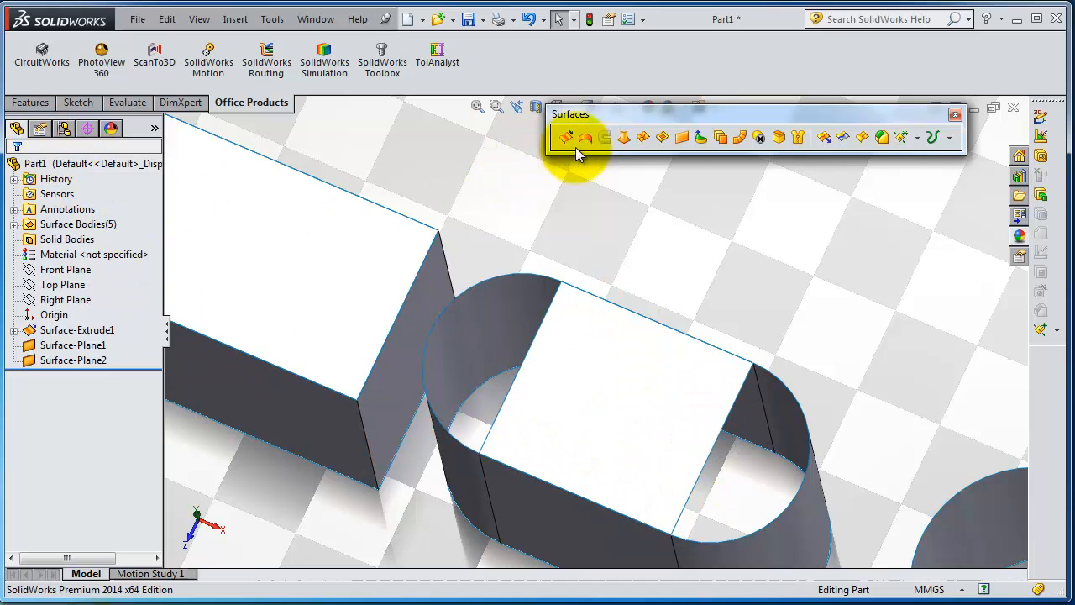
Step: Cap the cylinder top with Surface-Plane3 bounded by its circular edge
{"action": "left_click", "coordinate": [677, 138]}
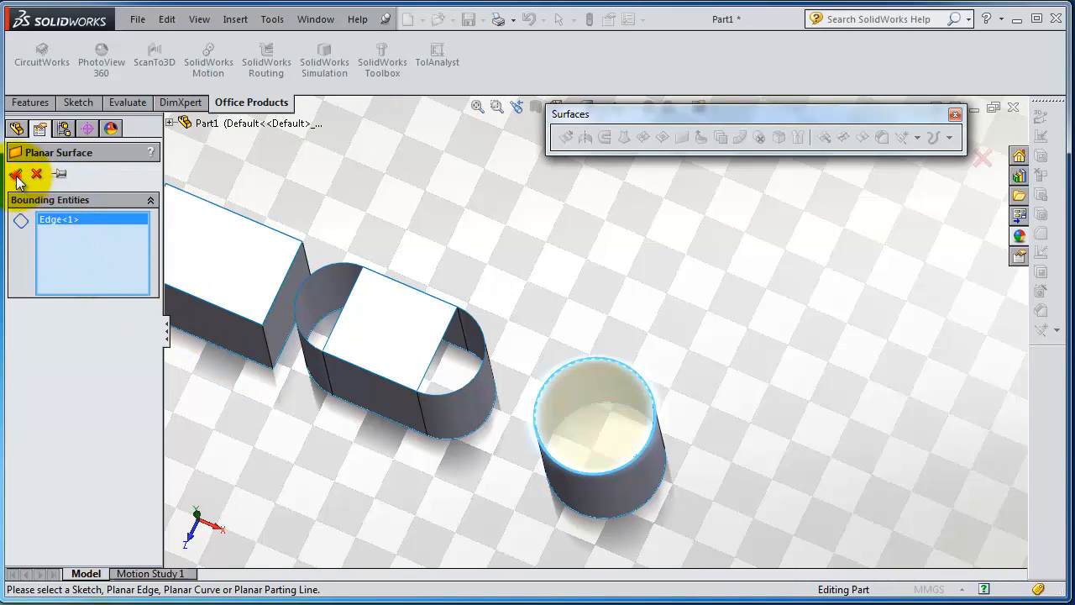
{"action": "left_click", "coordinate": [15, 173]}
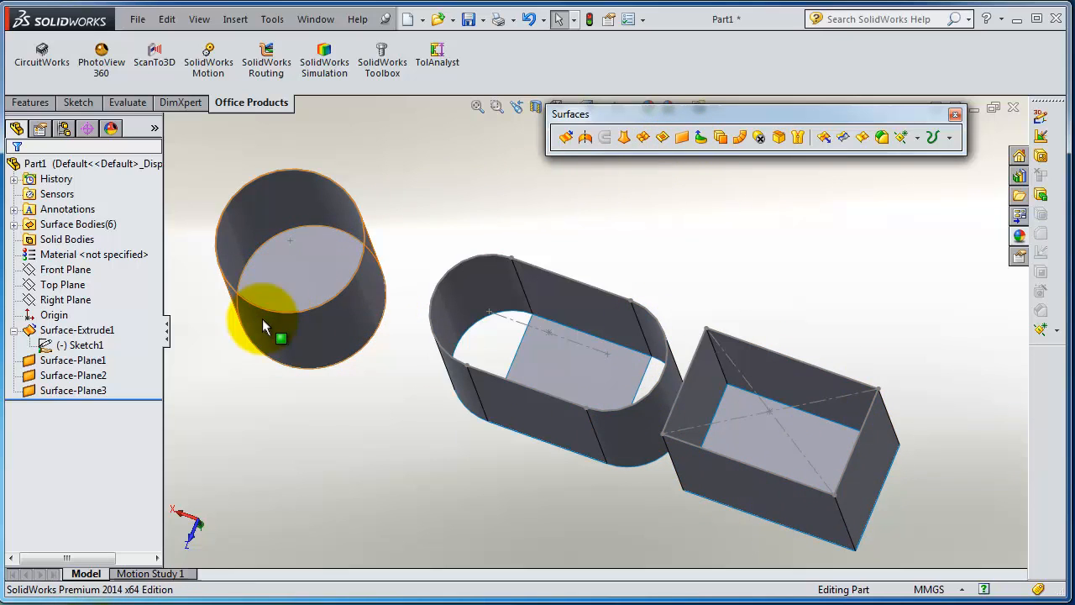
Step: Create Surface-Plane4 from a rectangle sketched on the Right Plane enclosing all three bodies
{"action": "left_click", "coordinate": [65, 299]}
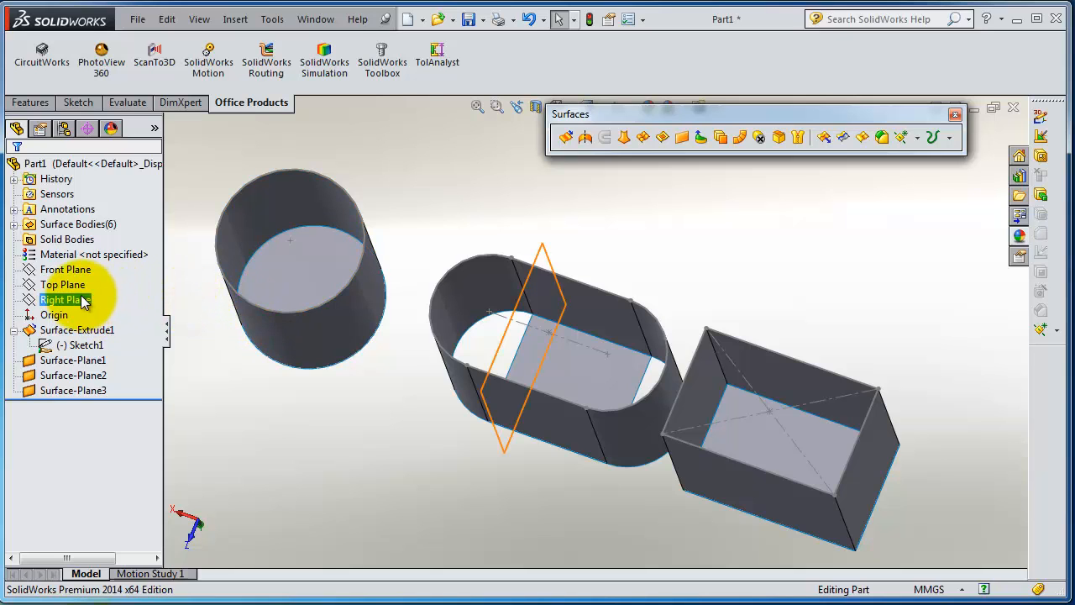
{"action": "left_click", "coordinate": [64, 284]}
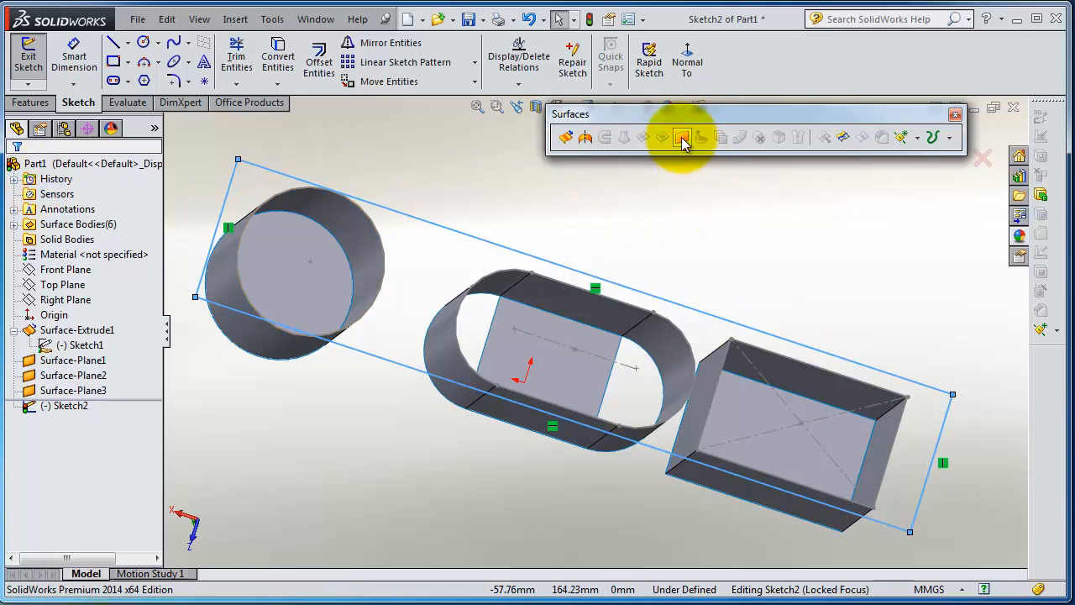
{"action": "left_click", "coordinate": [682, 138]}
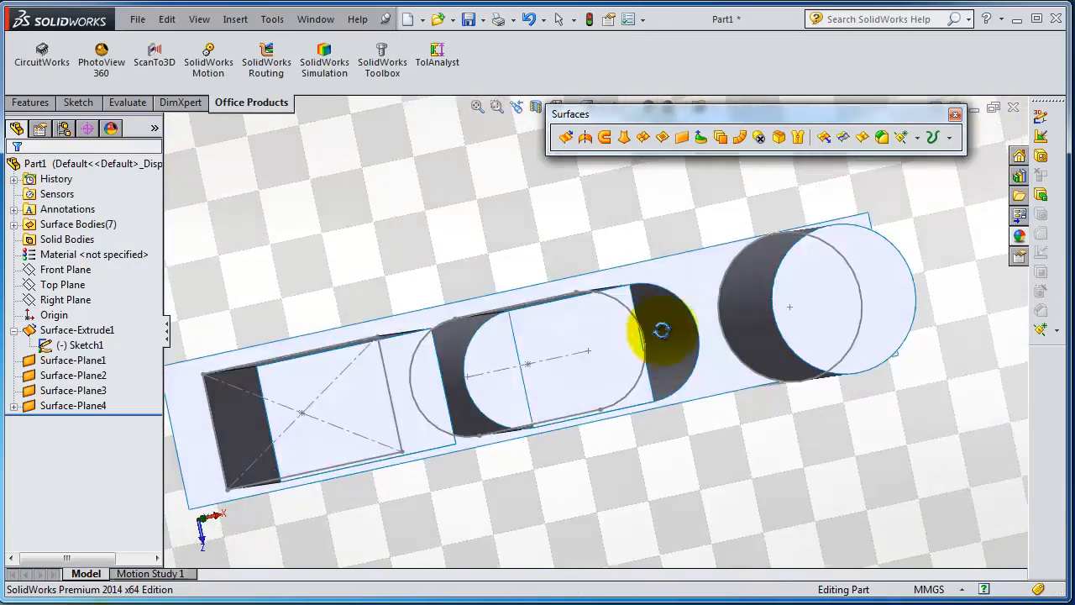
Step: Inspect Surface-Plane4 from several angles, then select it in the tree for deletion
{"action": "left_click_drag", "start_coordinate": [662, 329], "coordinate": [849, 538]}
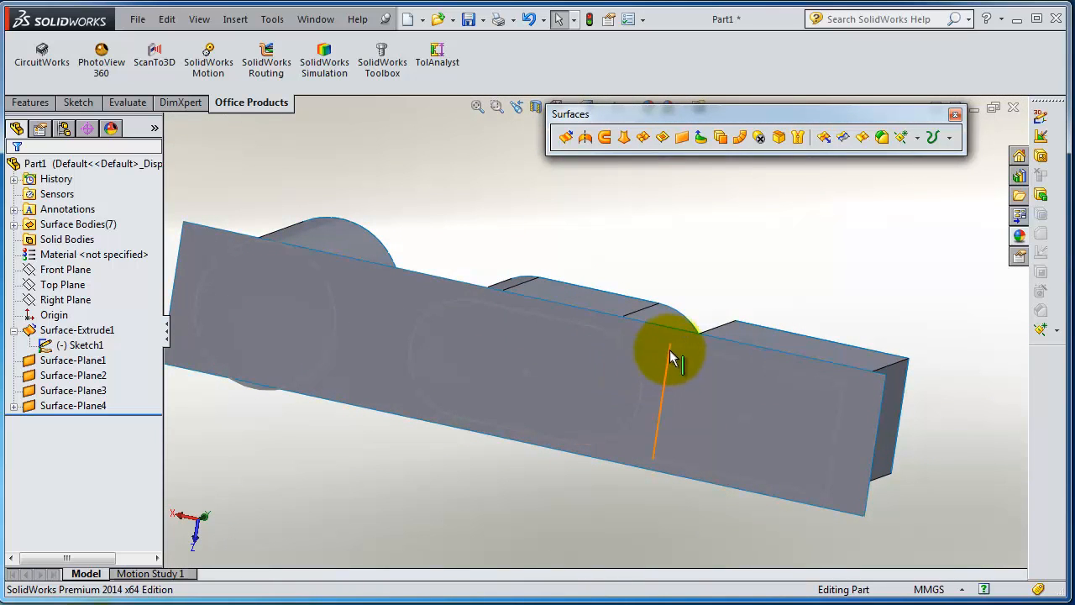
{"action": "left_click_drag", "start_coordinate": [672, 356], "coordinate": [655, 360]}
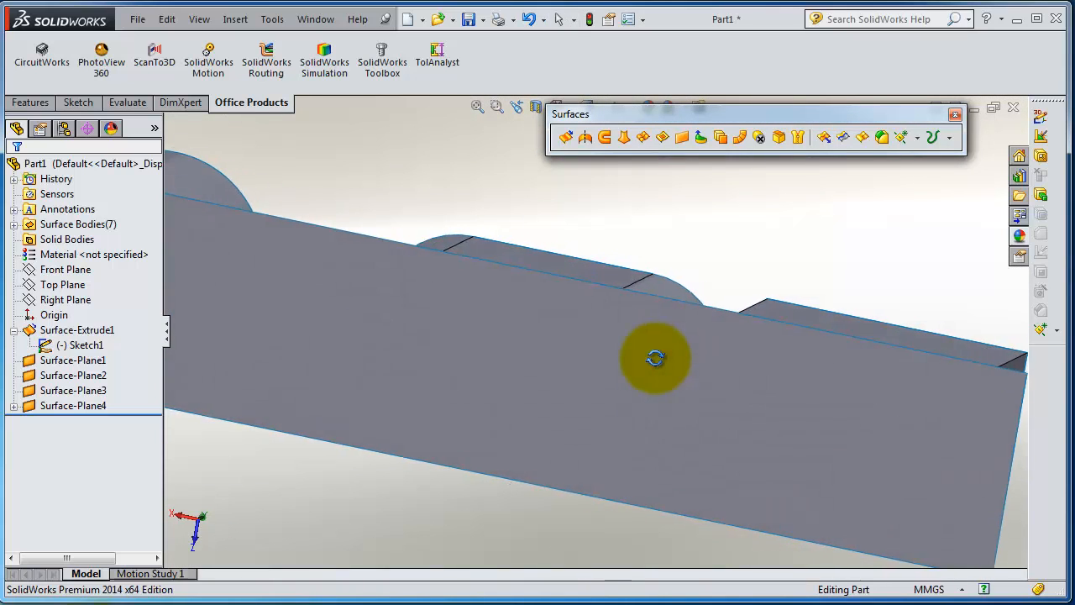
{"action": "left_click_drag", "start_coordinate": [656, 359], "coordinate": [456, 420]}
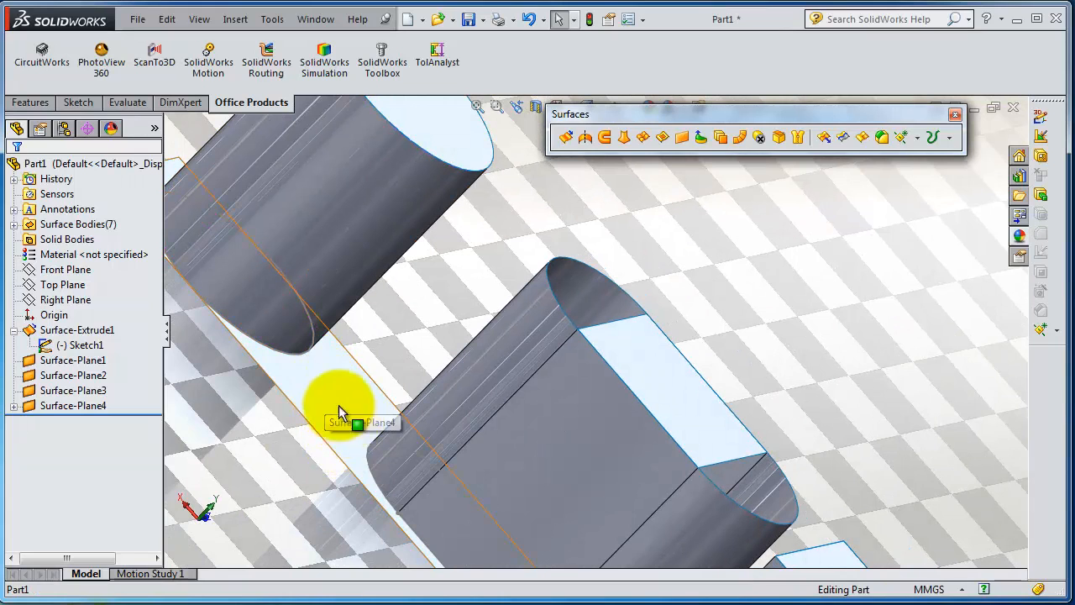
{"action": "left_click_drag", "start_coordinate": [339, 411], "coordinate": [524, 386]}
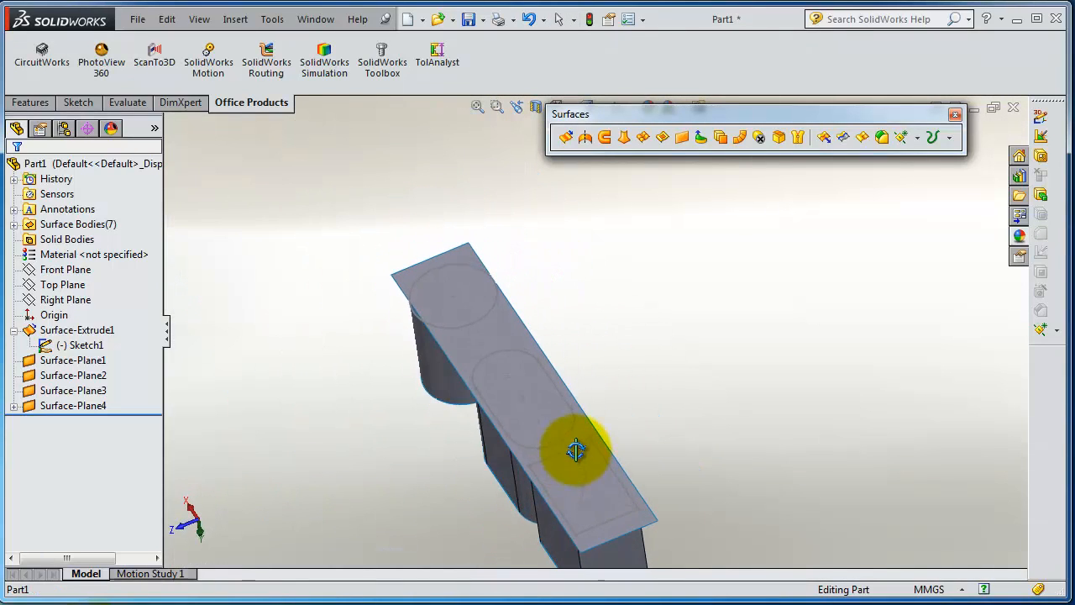
{"action": "left_click", "coordinate": [74, 404]}
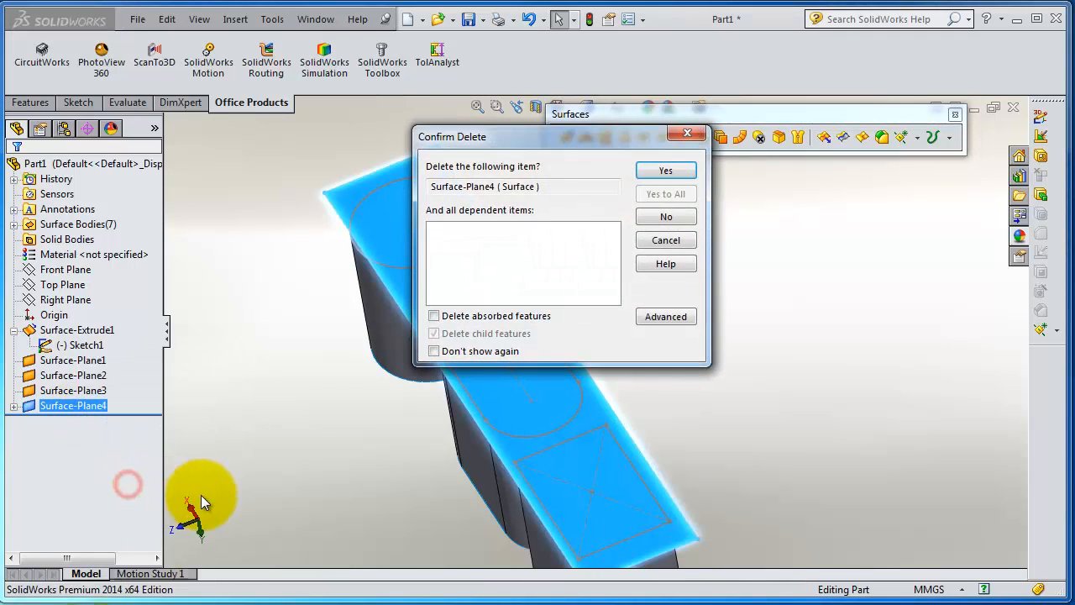
Step: Delete Surface-Plane4, keeping its rectangle sketch, and start a Planar Surface from Sketch1
{"action": "left_click", "coordinate": [666, 170]}
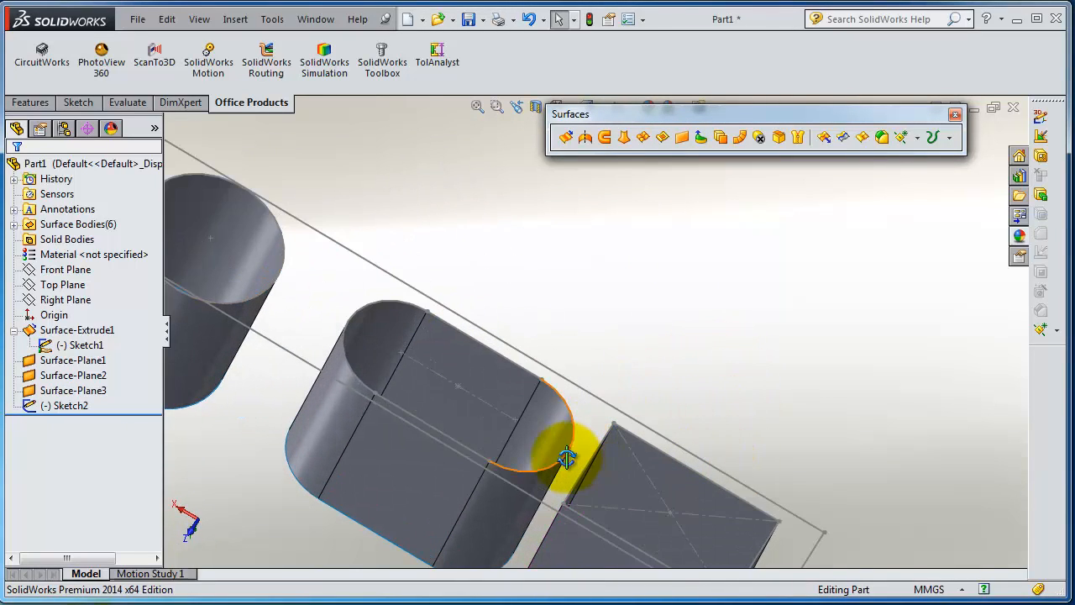
{"action": "left_click", "coordinate": [82, 346]}
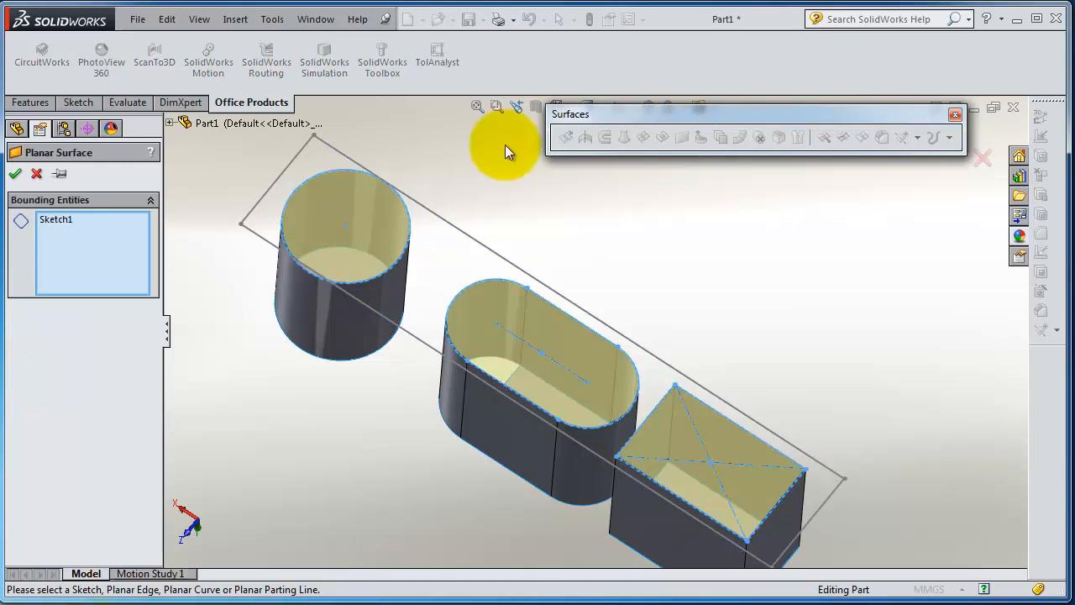
{"action": "mouse_move", "coordinate": [747, 451]}
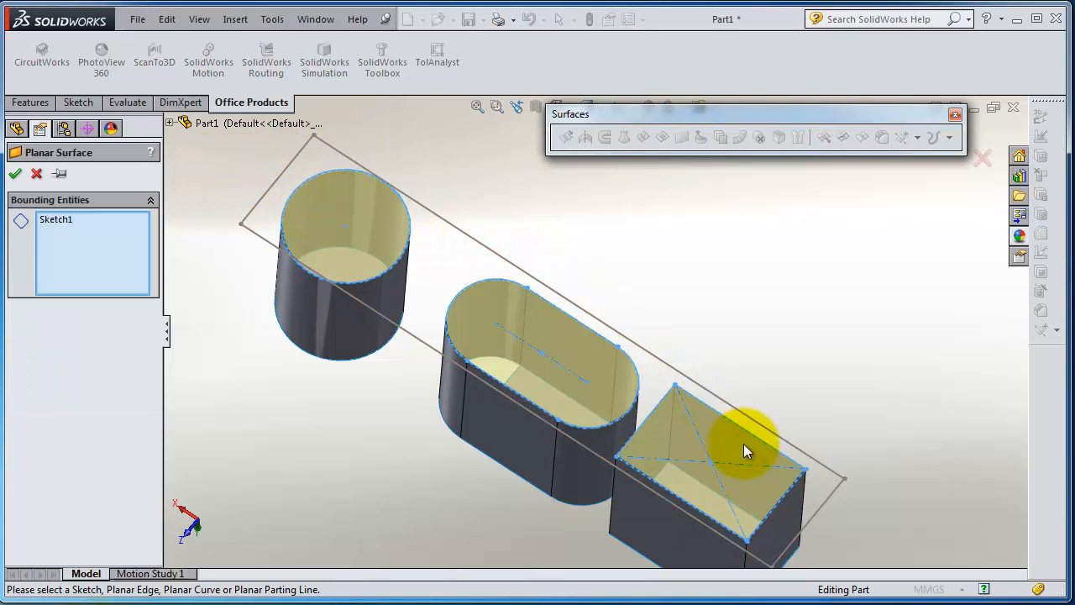
{"action": "mouse_move", "coordinate": [558, 490]}
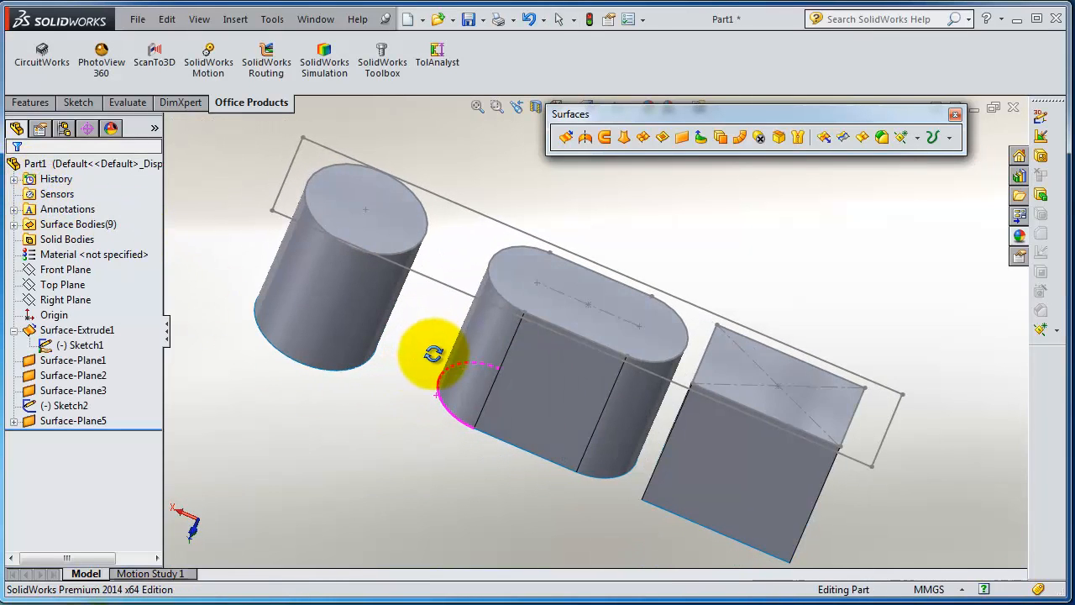
Step: Delete the leftover rectangle sketch (Sketch2), leaving the three capped surface bodies
{"action": "right_click", "coordinate": [67, 404]}
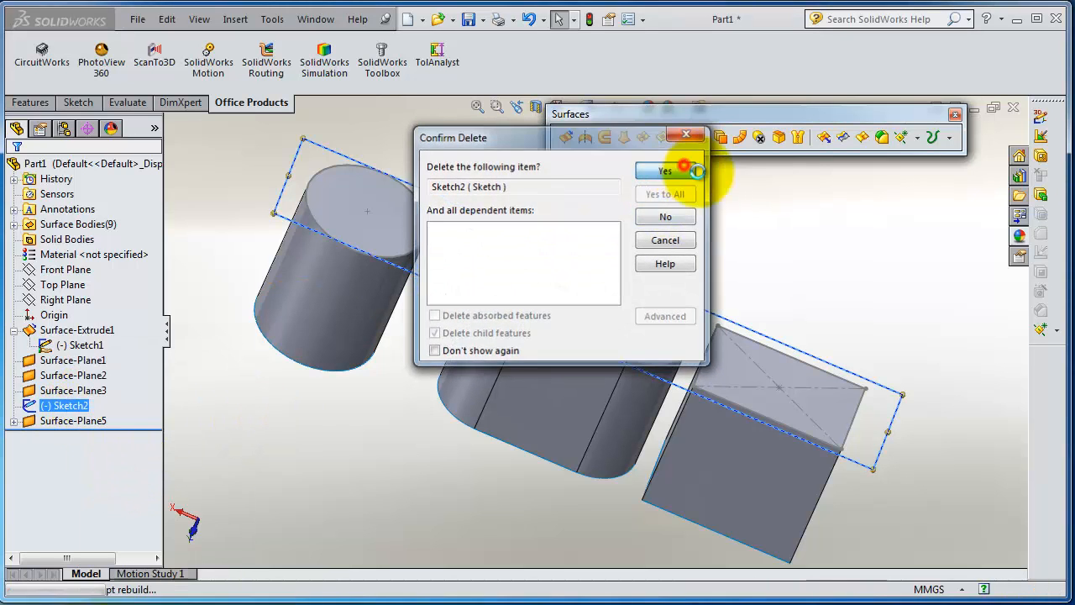
{"action": "left_click", "coordinate": [665, 172]}
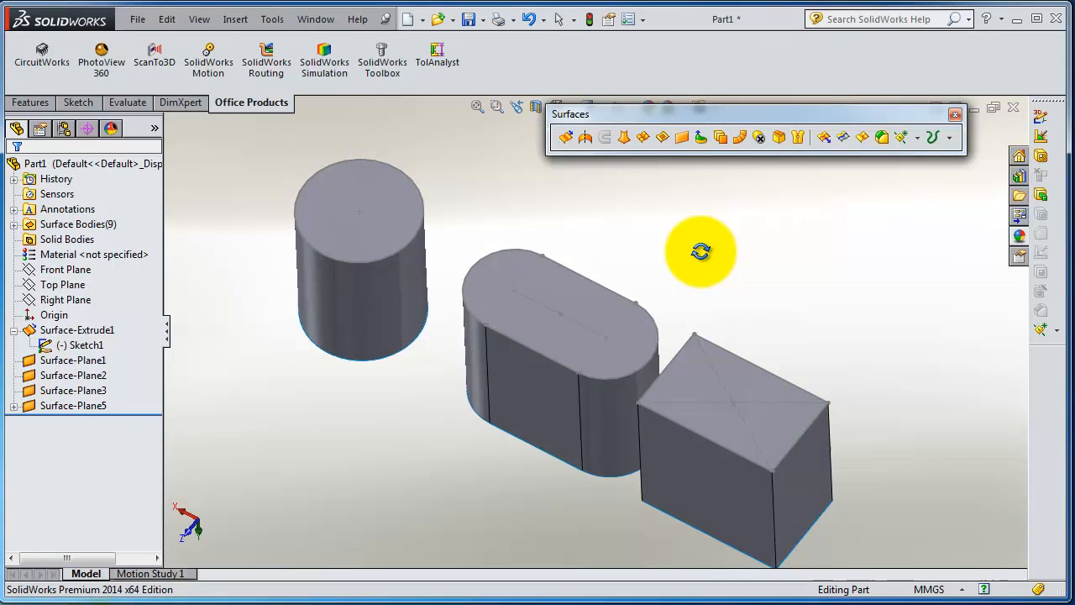